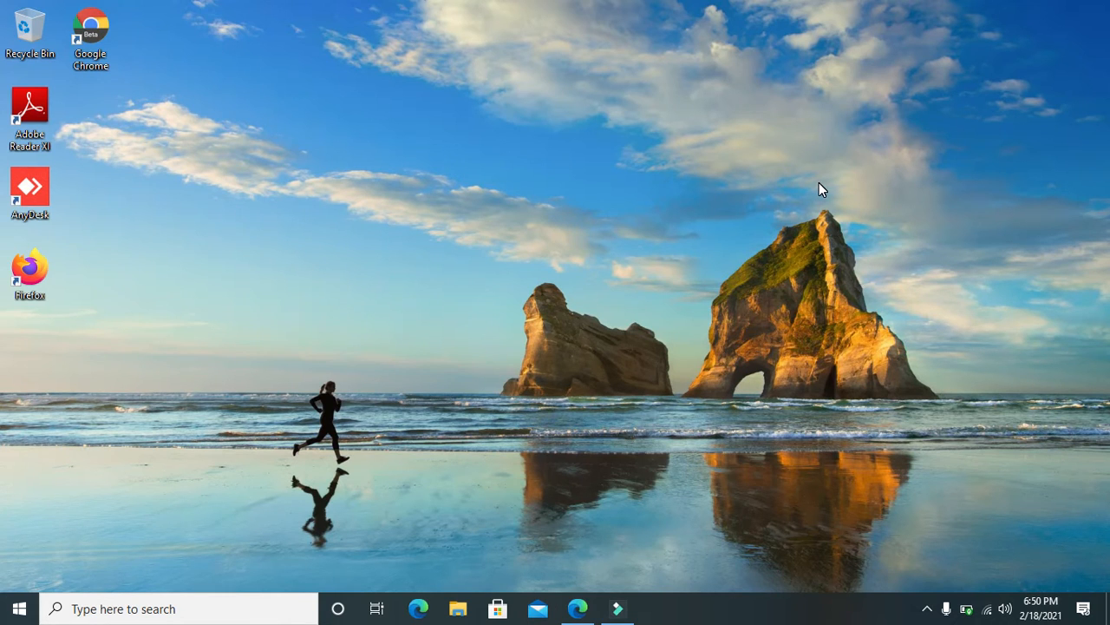
mouse_move(534, 149)
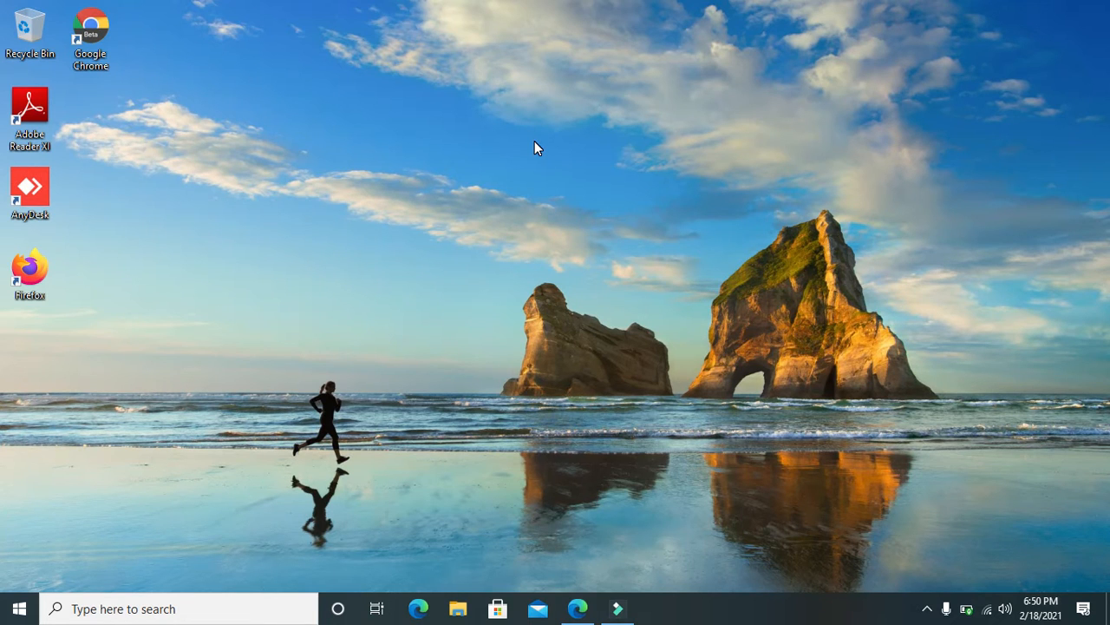
mouse_move(441, 161)
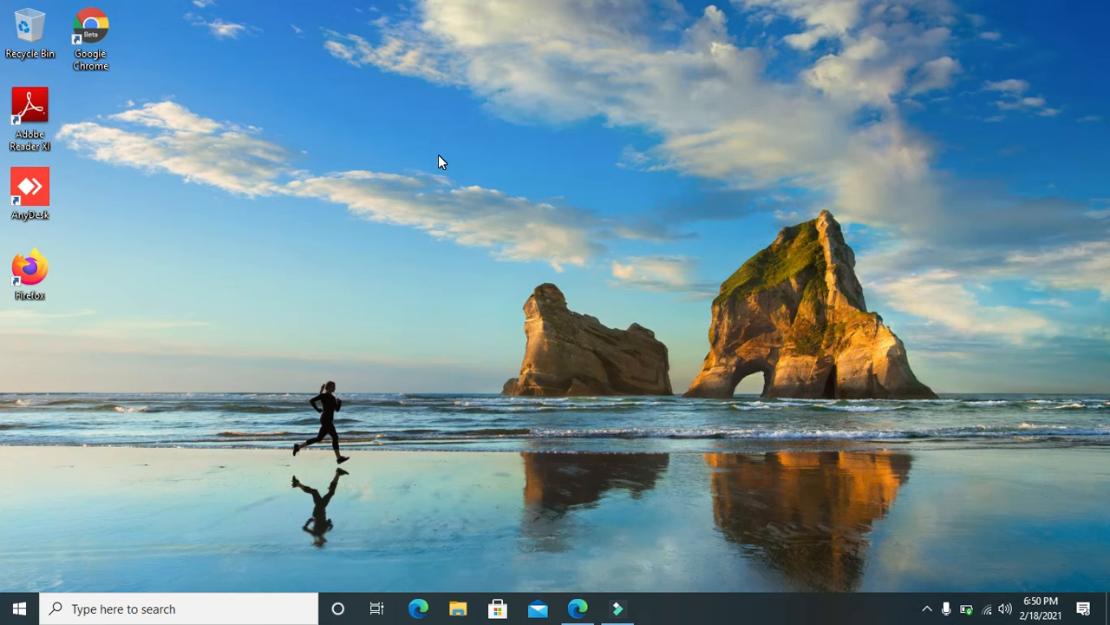
- Choose Personalize from the desktop's right-click menu to reach the Background settings
right_click(441, 161)
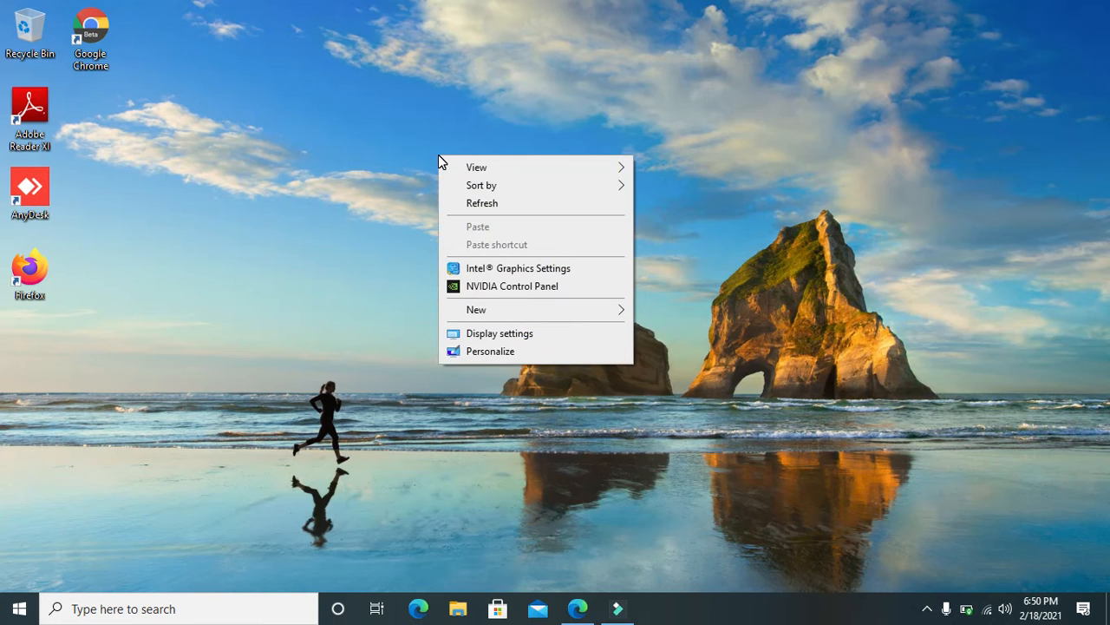
mouse_move(512, 182)
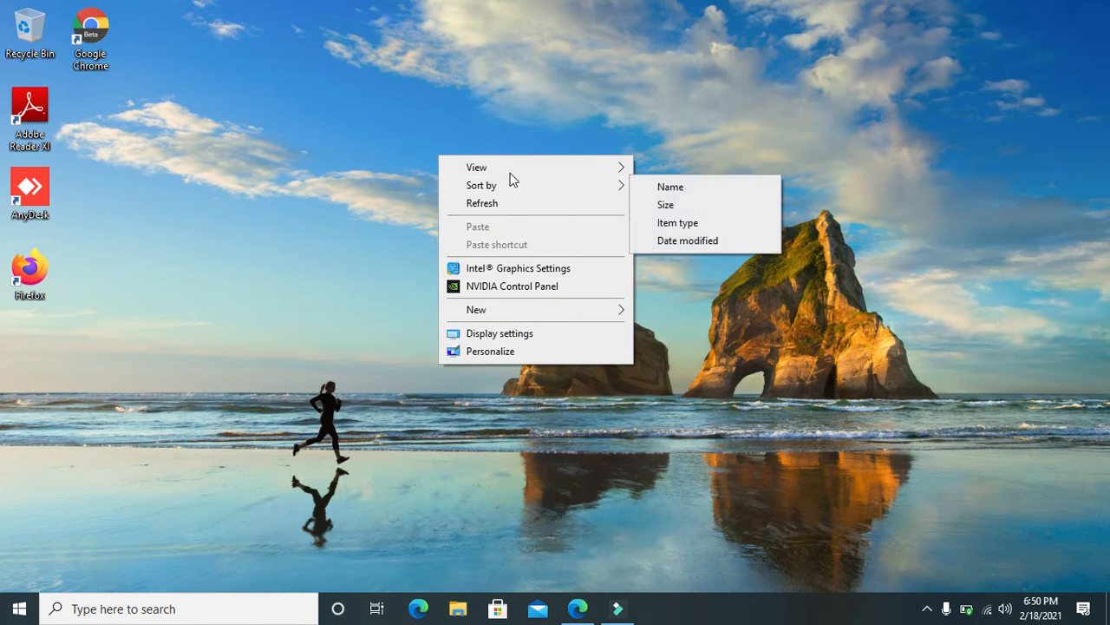
mouse_move(499, 358)
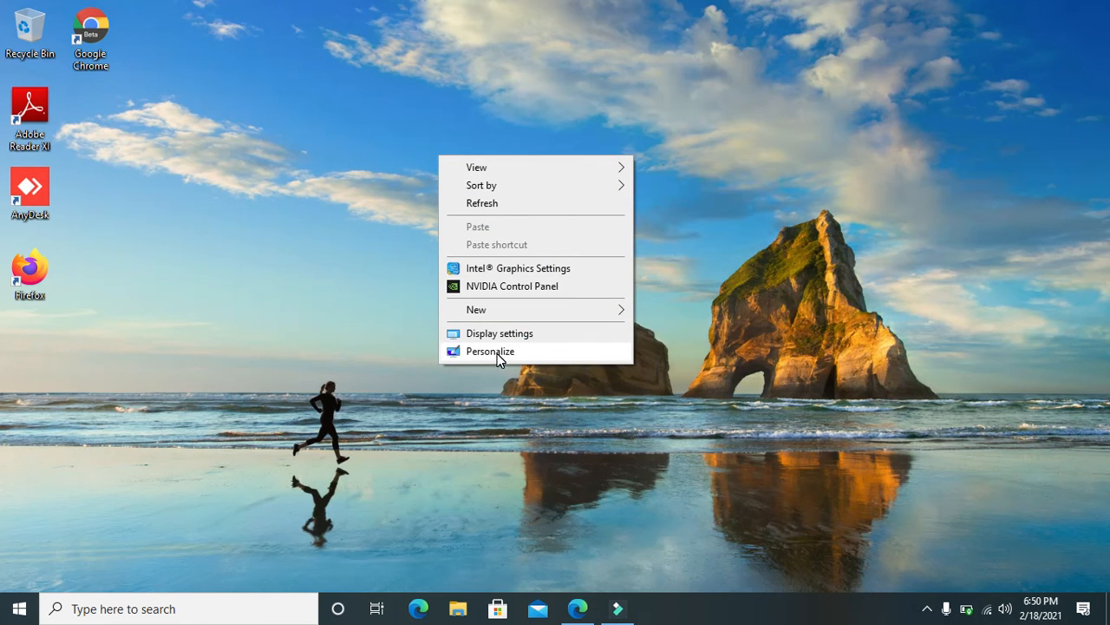
left_click(490, 351)
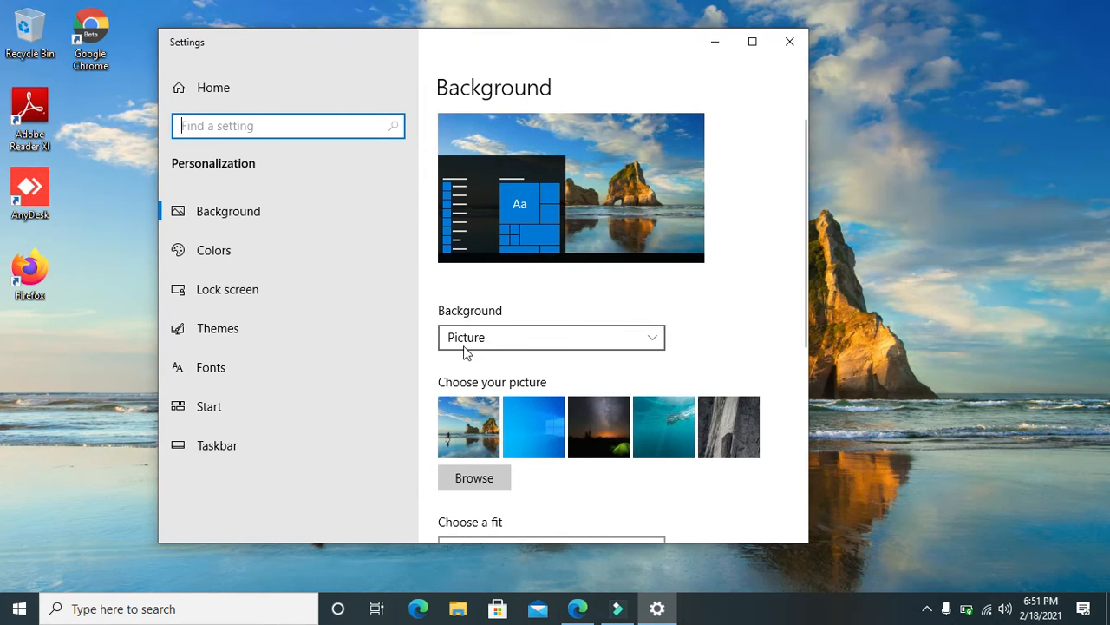
mouse_move(477, 344)
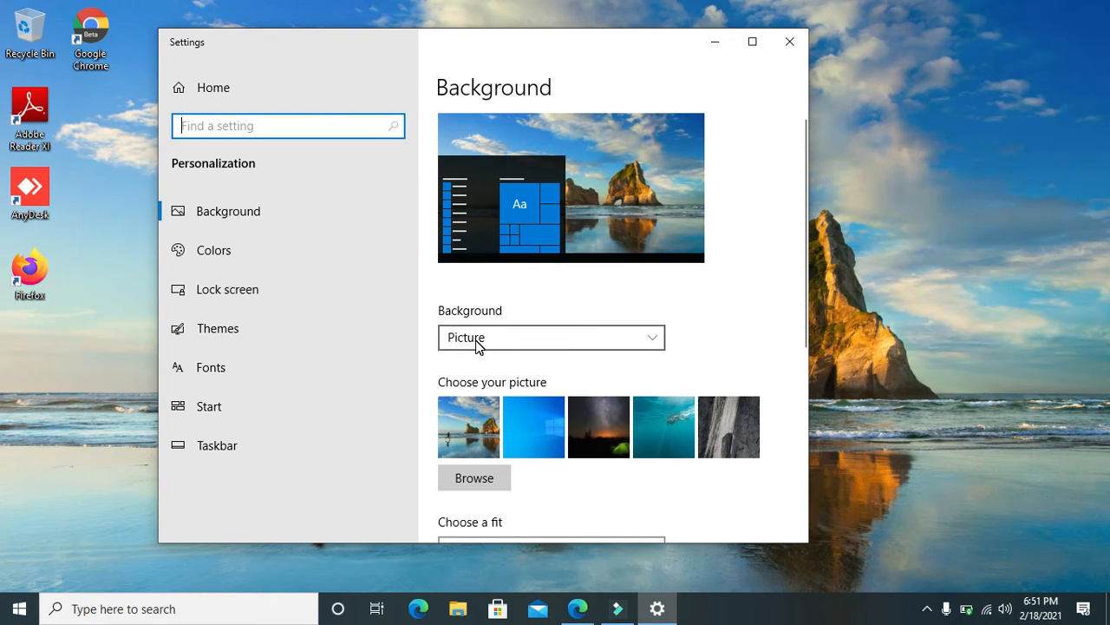
mouse_move(546, 351)
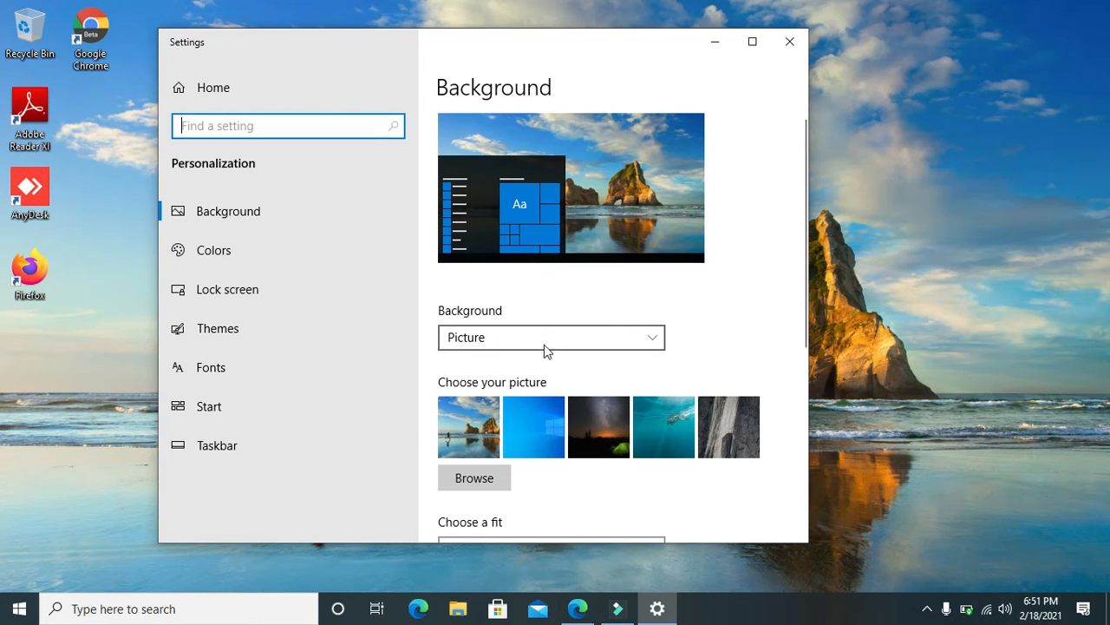
- Change the background type from Picture to Solid color, picking Rose
left_click(551, 337)
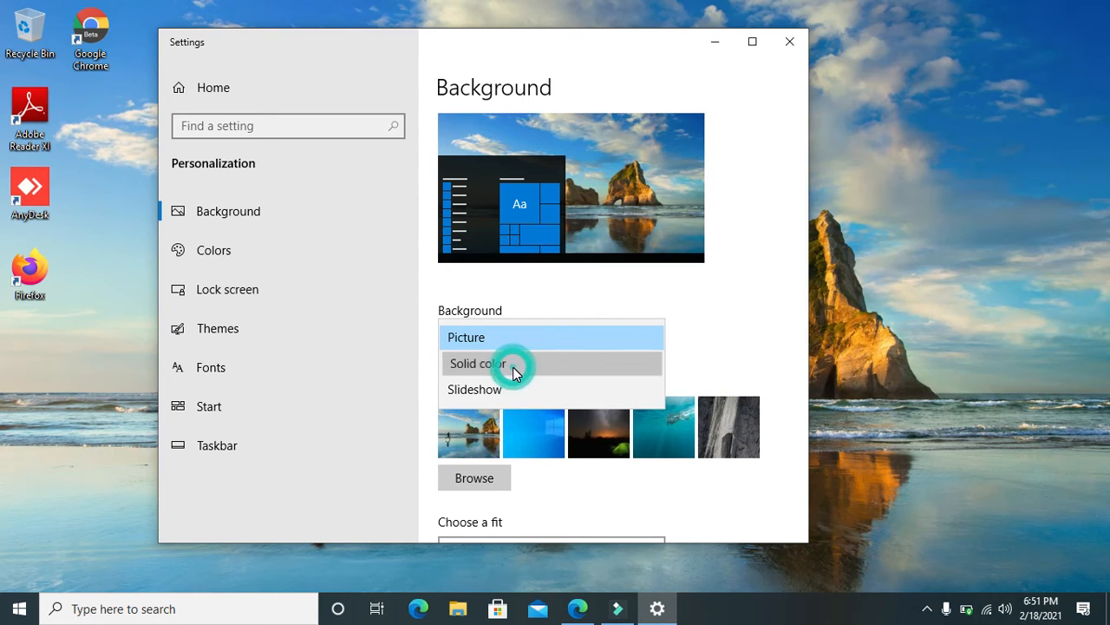
left_click(476, 363)
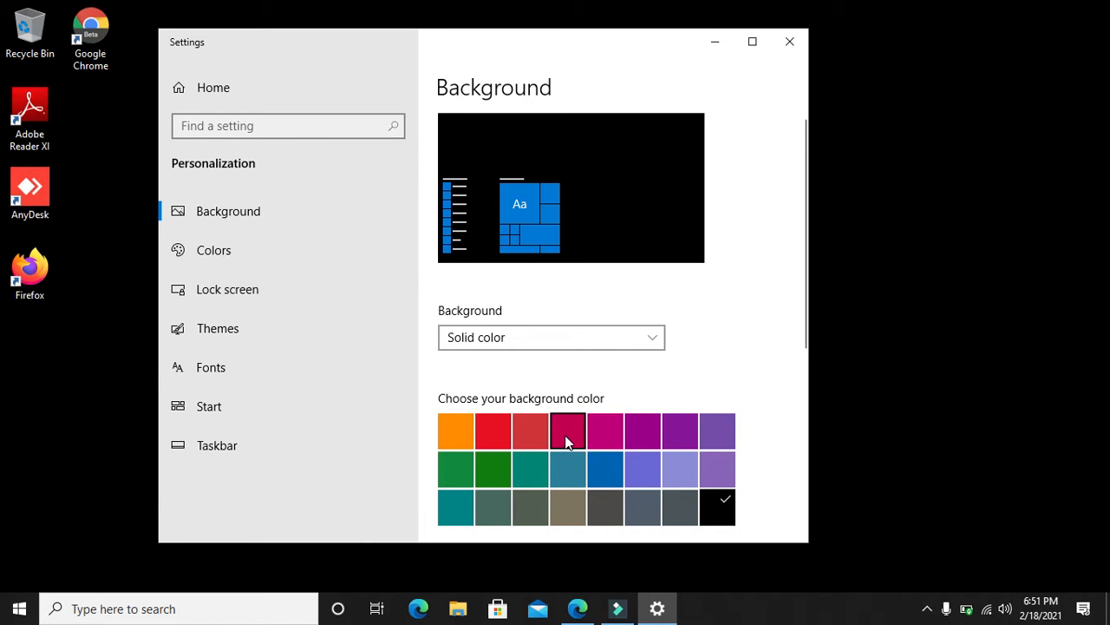
left_click(567, 431)
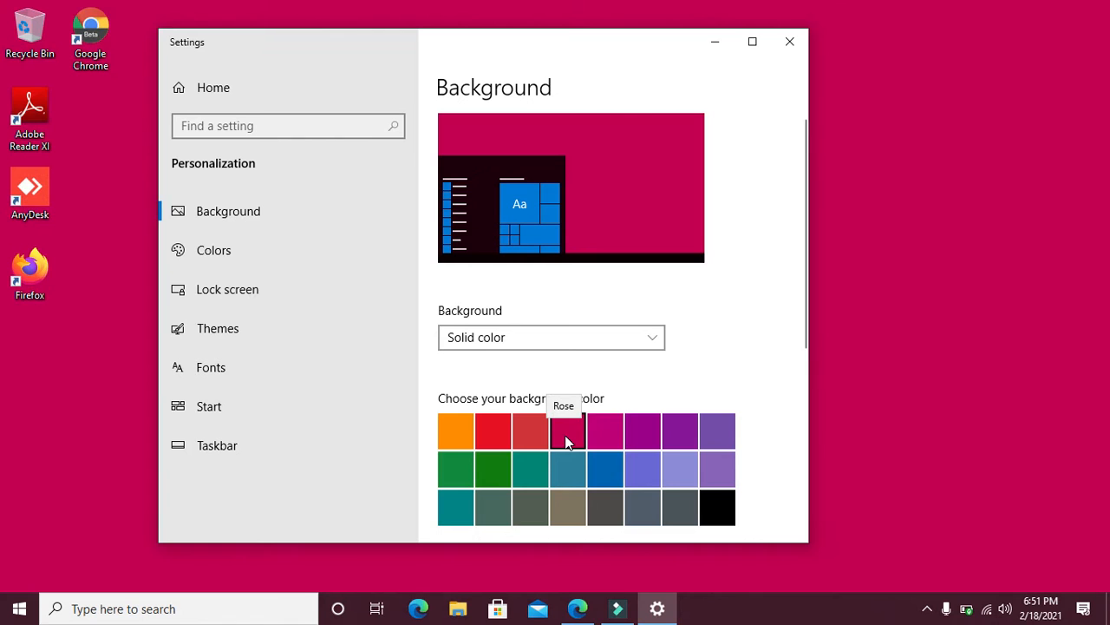
left_click(568, 431)
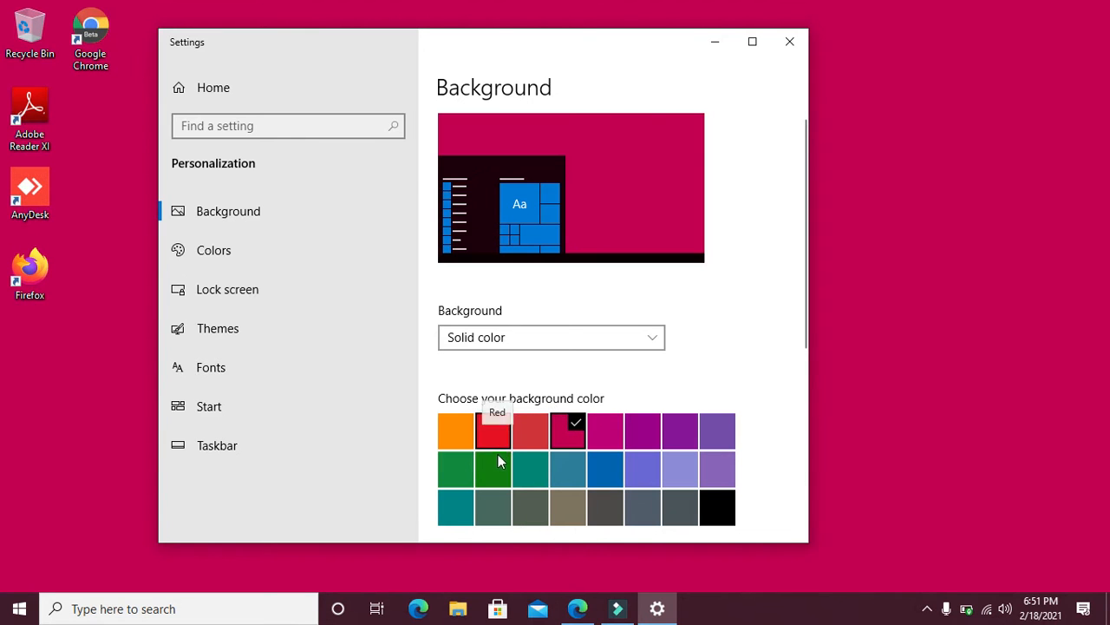
- Switch the solid background colour to Green and reopen the background type list
left_click(494, 468)
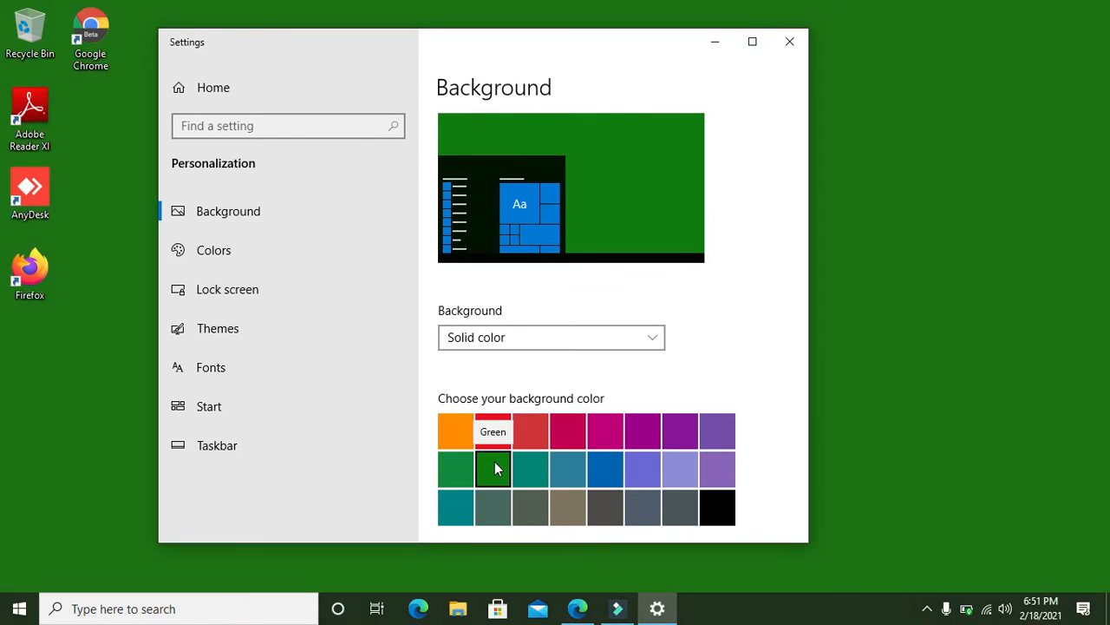
left_click(494, 468)
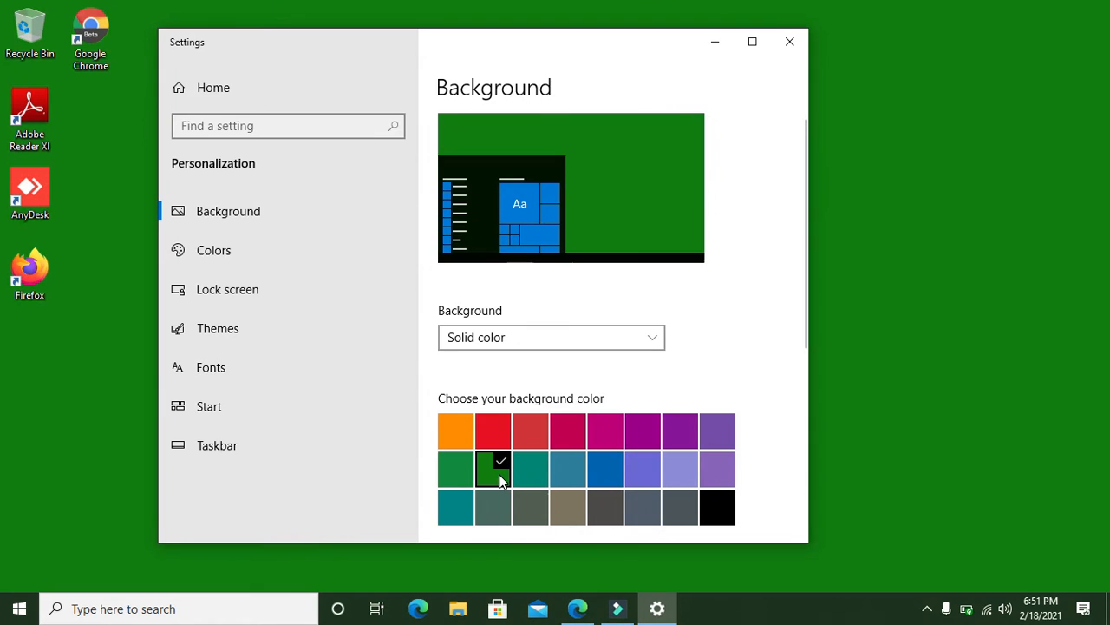
mouse_move(602, 427)
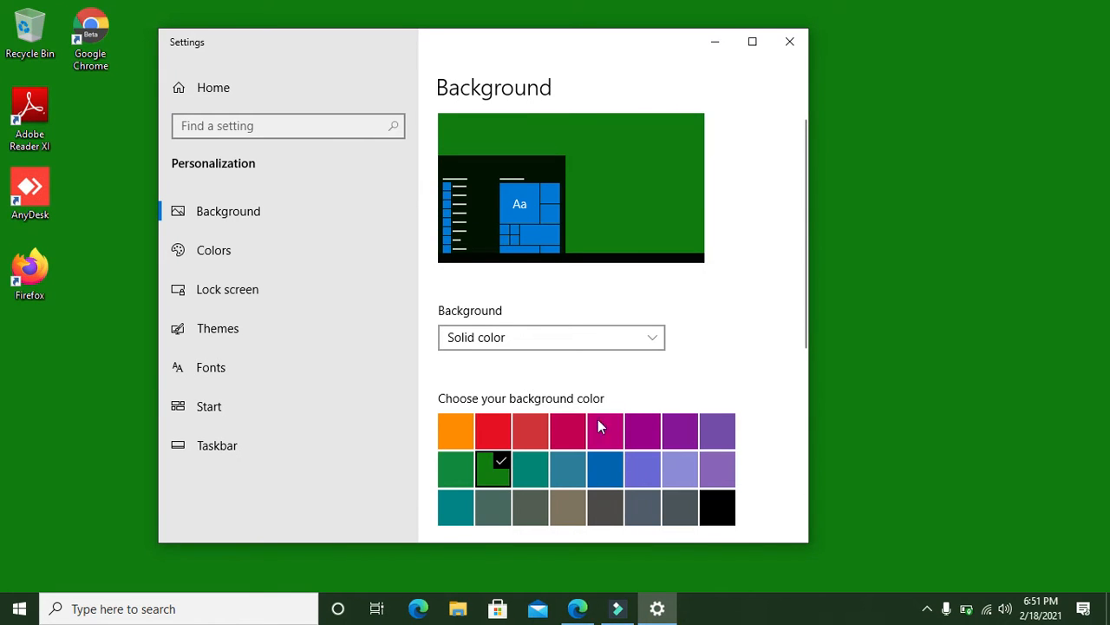
mouse_move(631, 179)
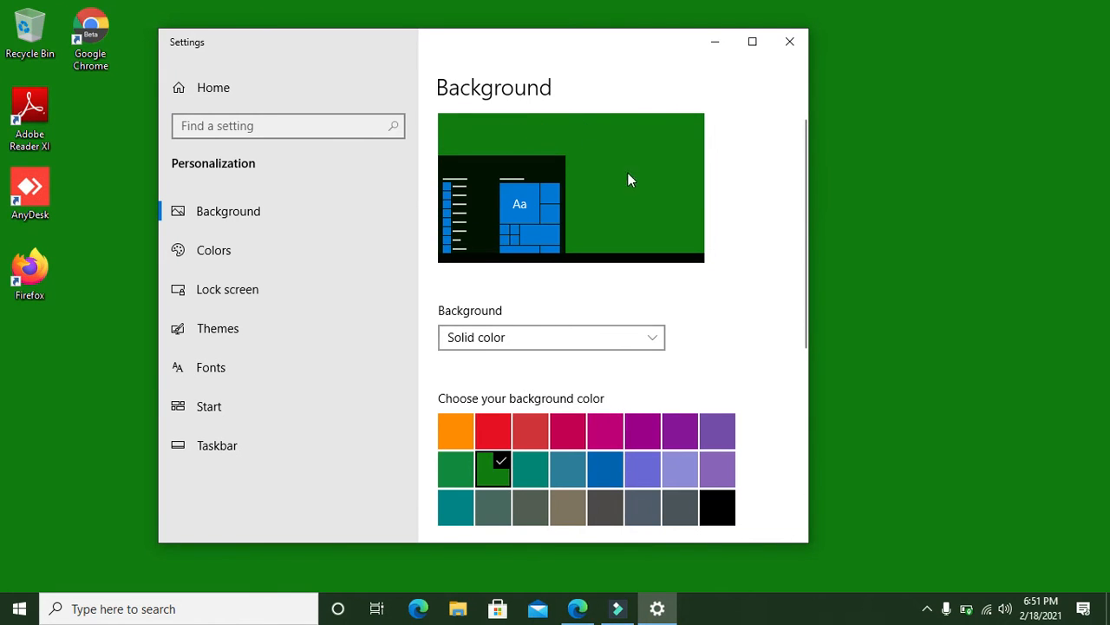
mouse_move(600, 126)
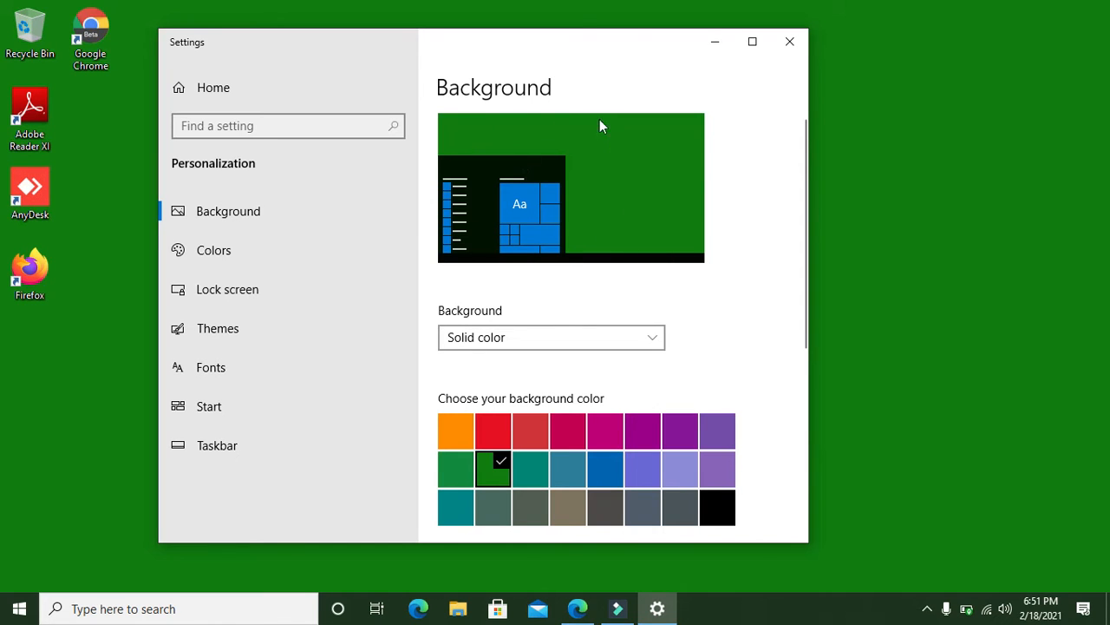
mouse_move(629, 156)
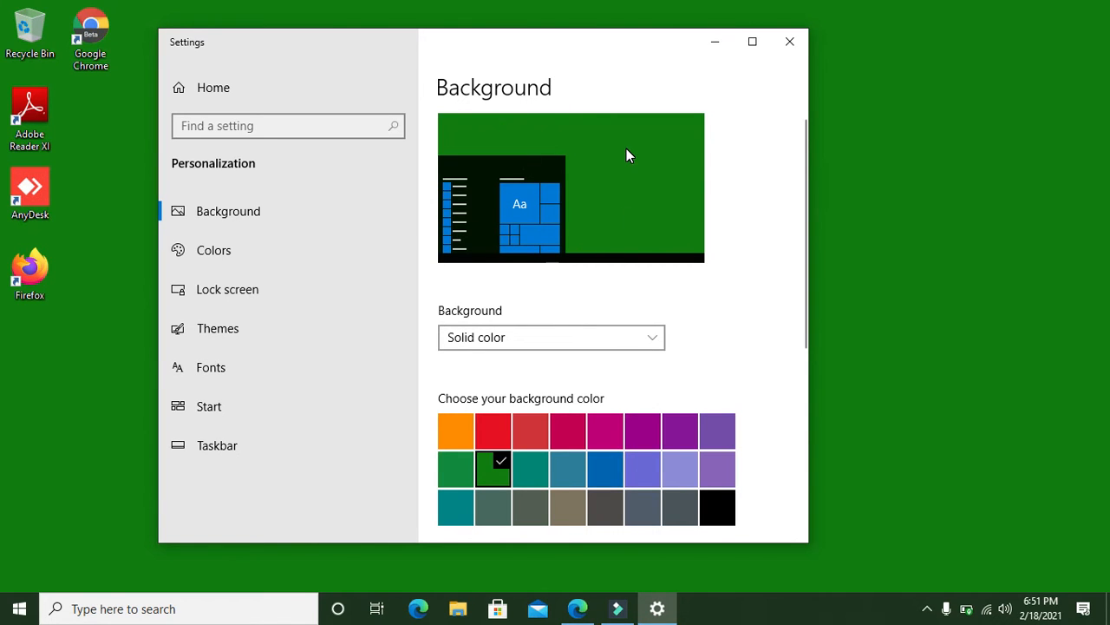
mouse_move(635, 344)
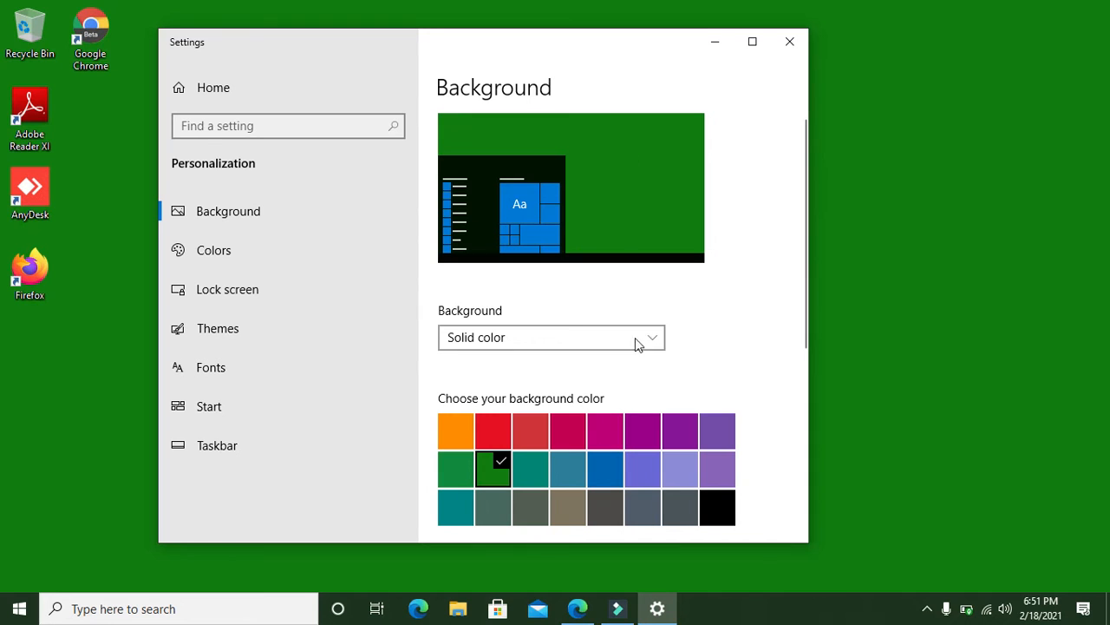
left_click(551, 337)
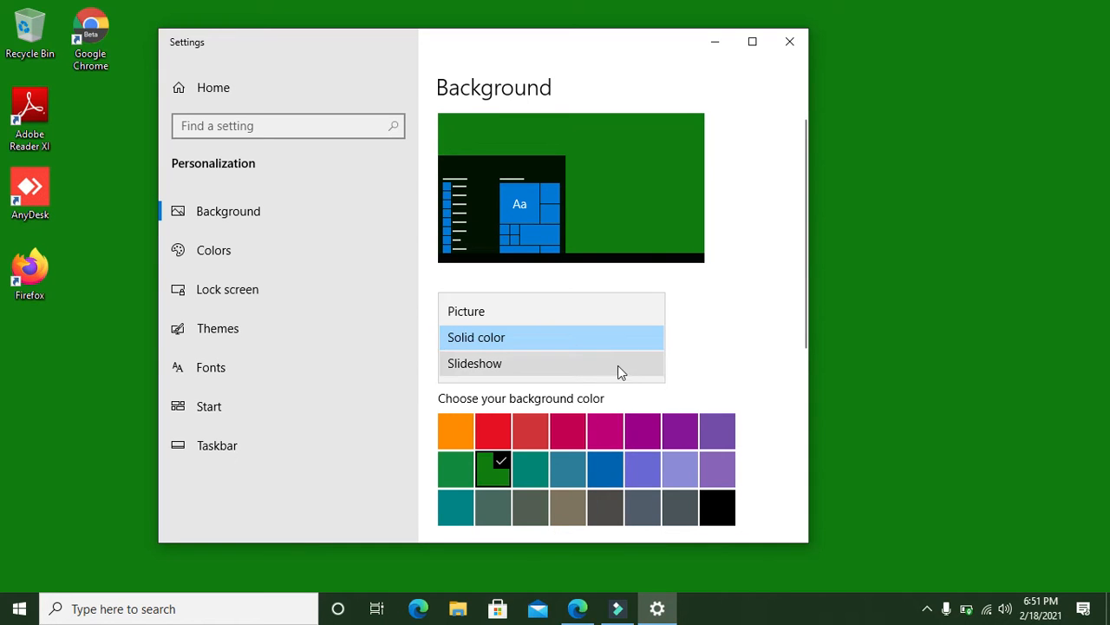
left_click(475, 364)
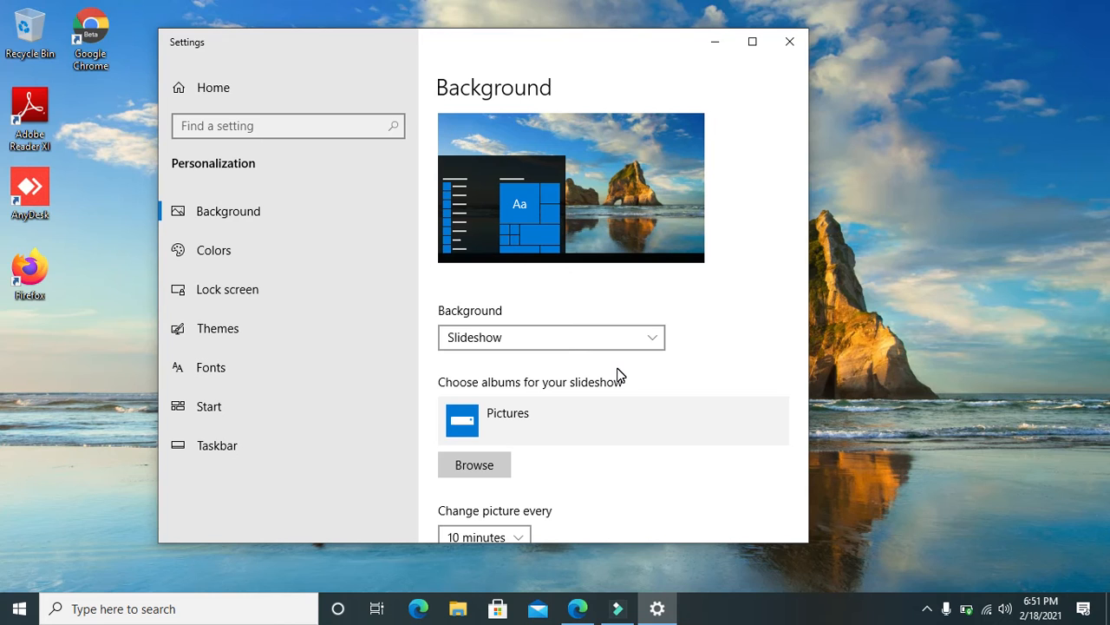
scroll("down", 3)
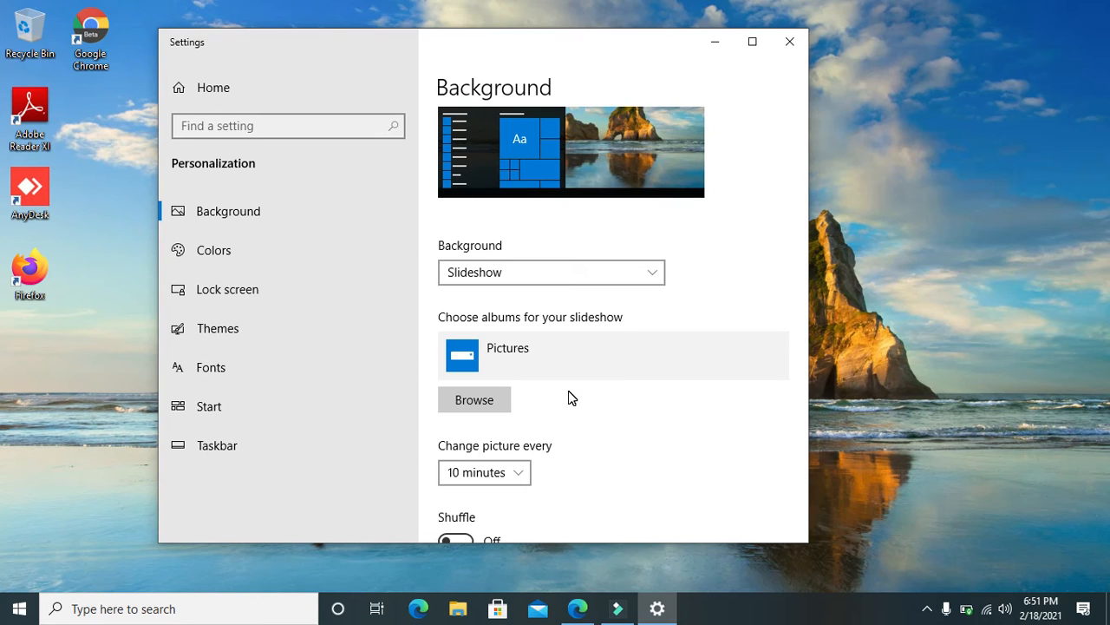
scroll("down", 3)
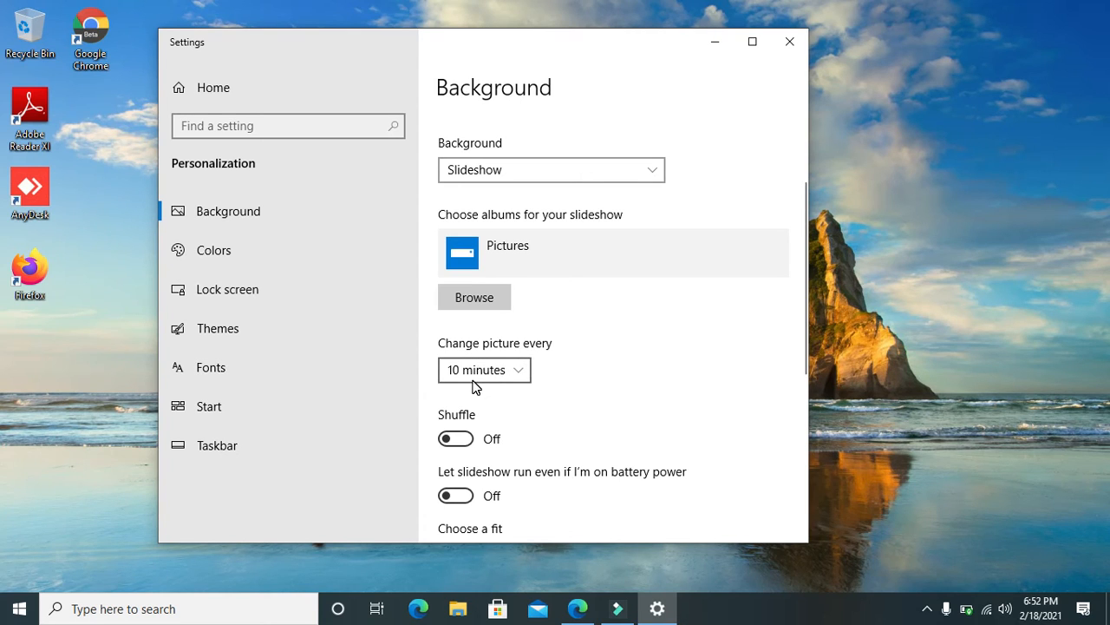
scroll("down", 3)
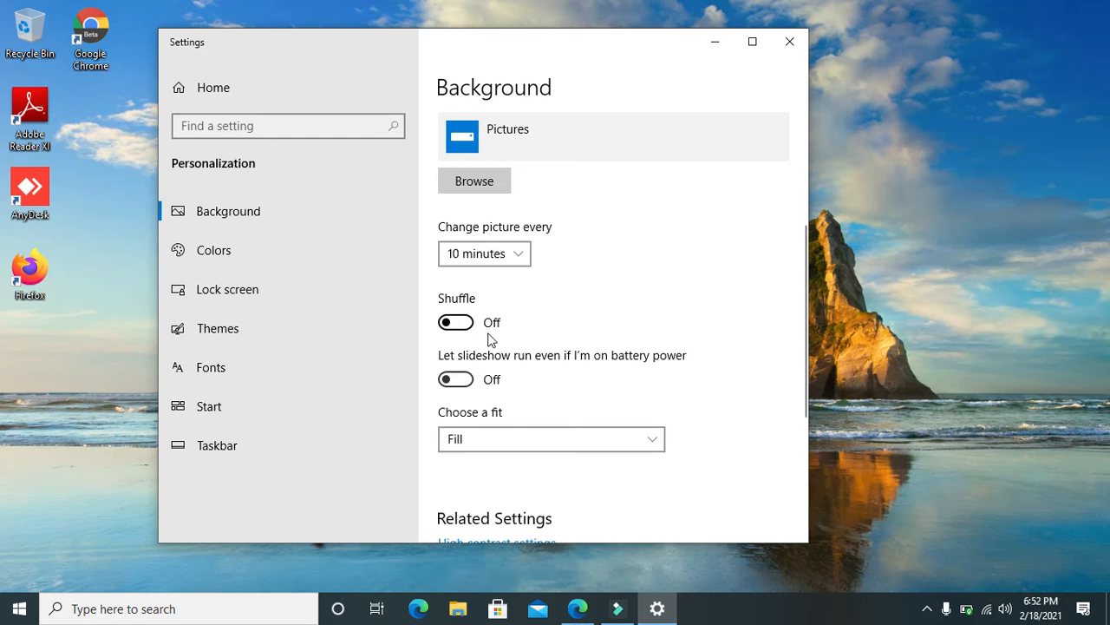
left_click(456, 322)
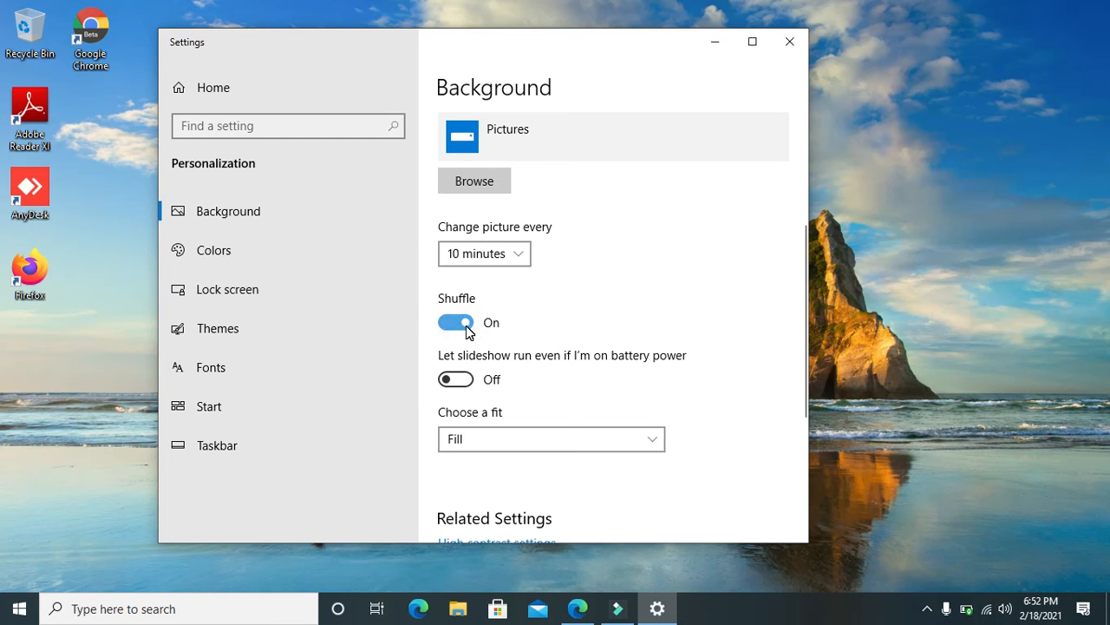
left_click(456, 322)
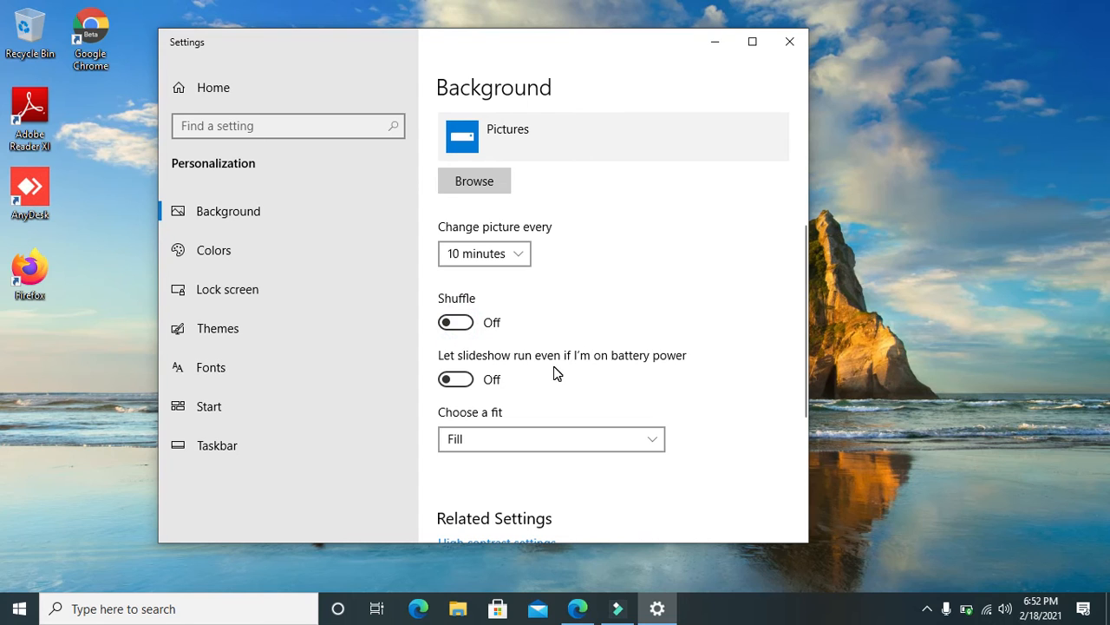
scroll("down", 3)
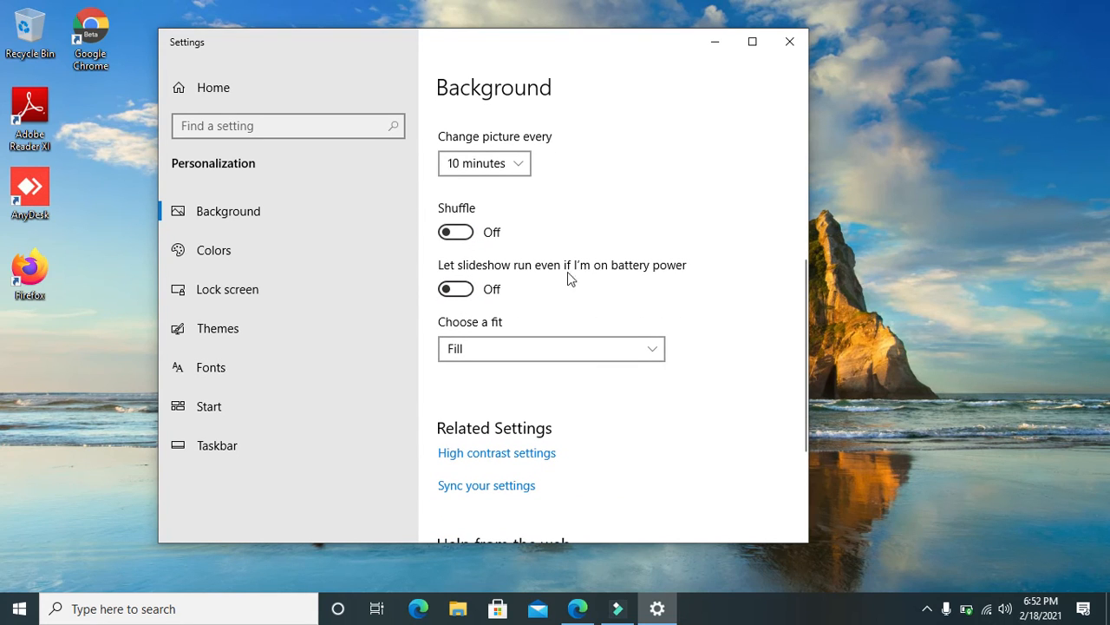
mouse_move(583, 276)
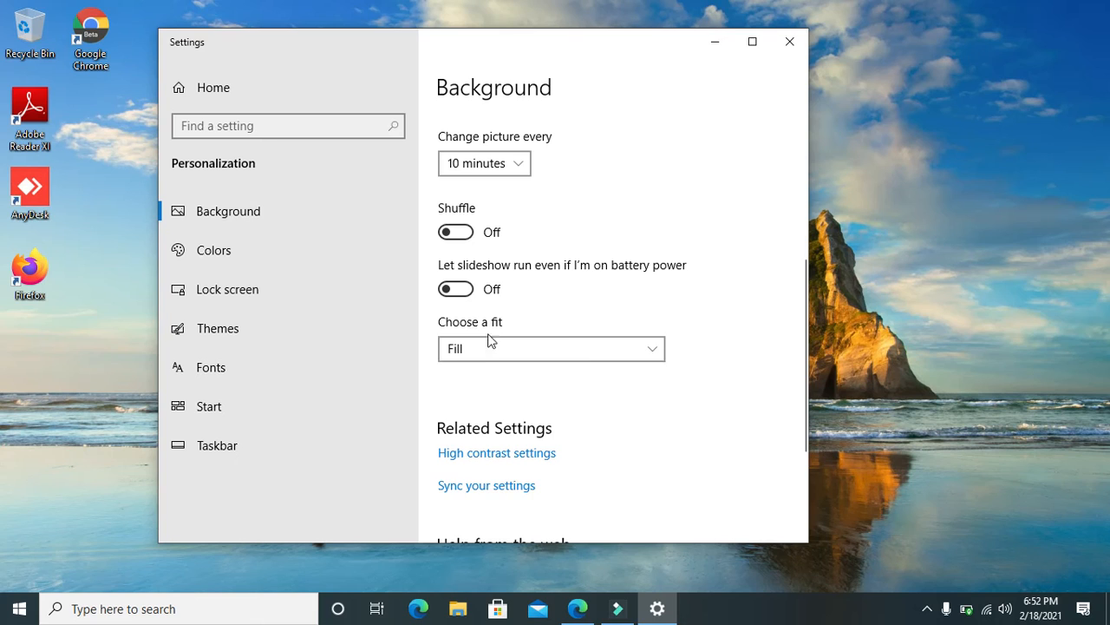
left_click(551, 349)
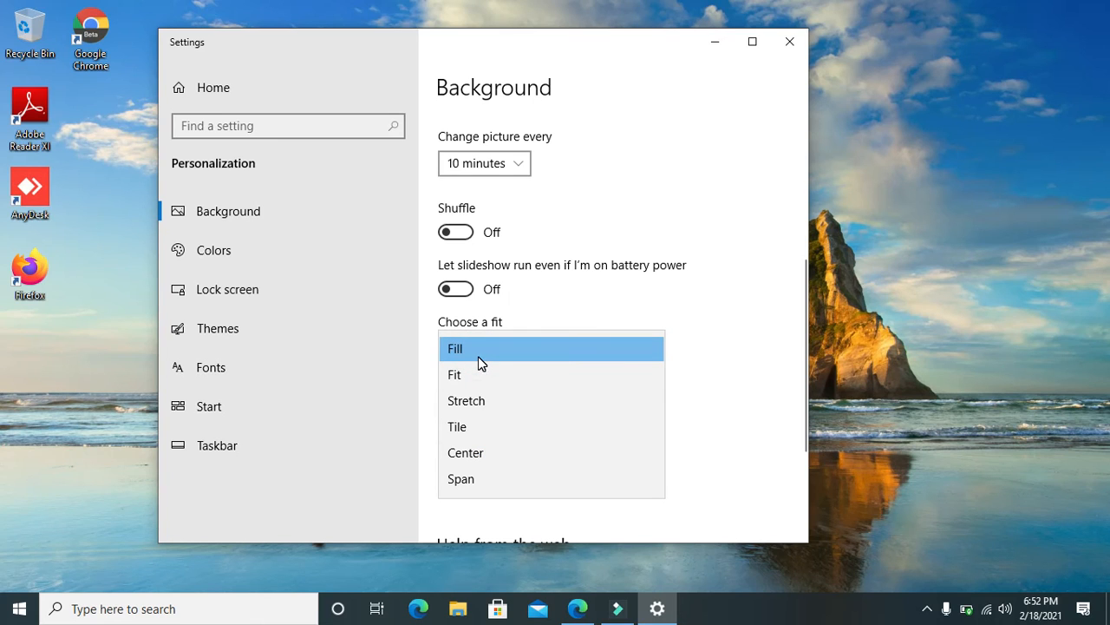
mouse_move(475, 410)
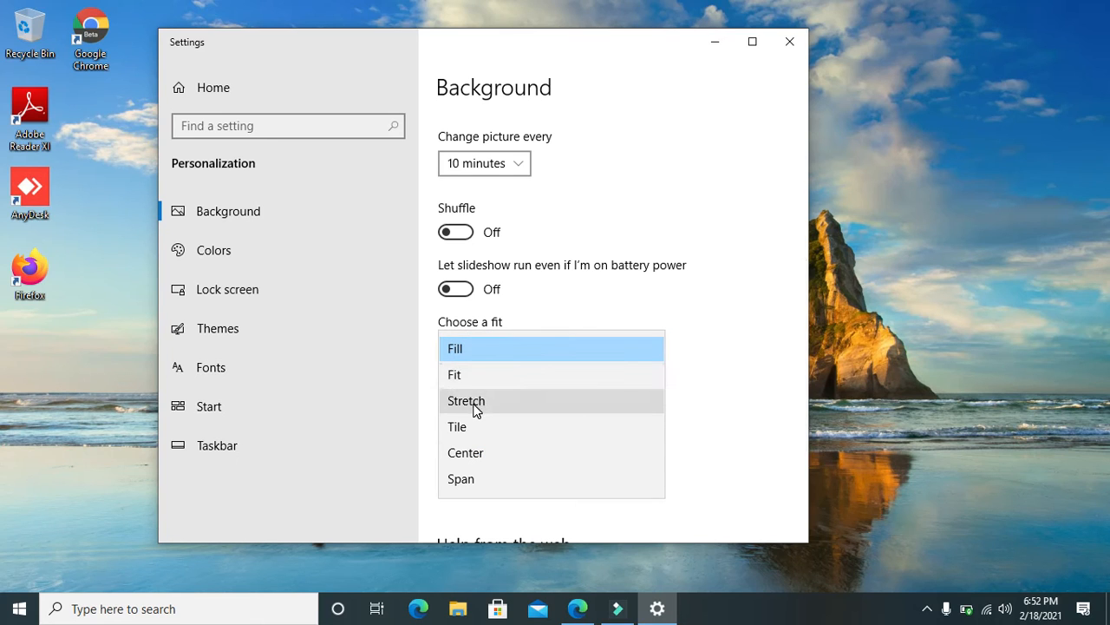
mouse_move(471, 481)
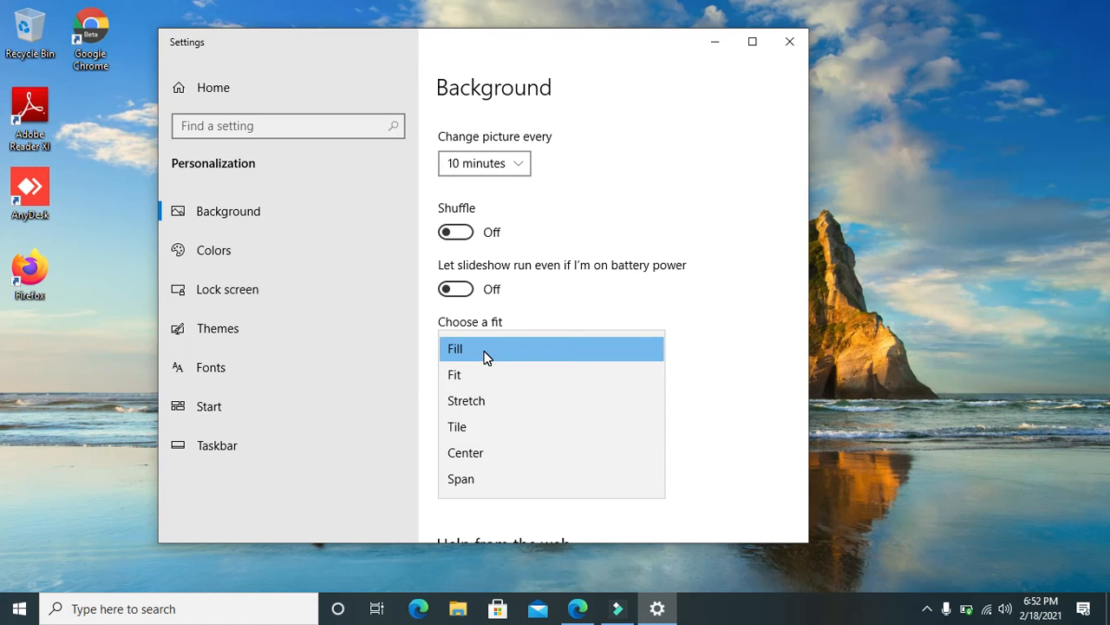
left_click(456, 349)
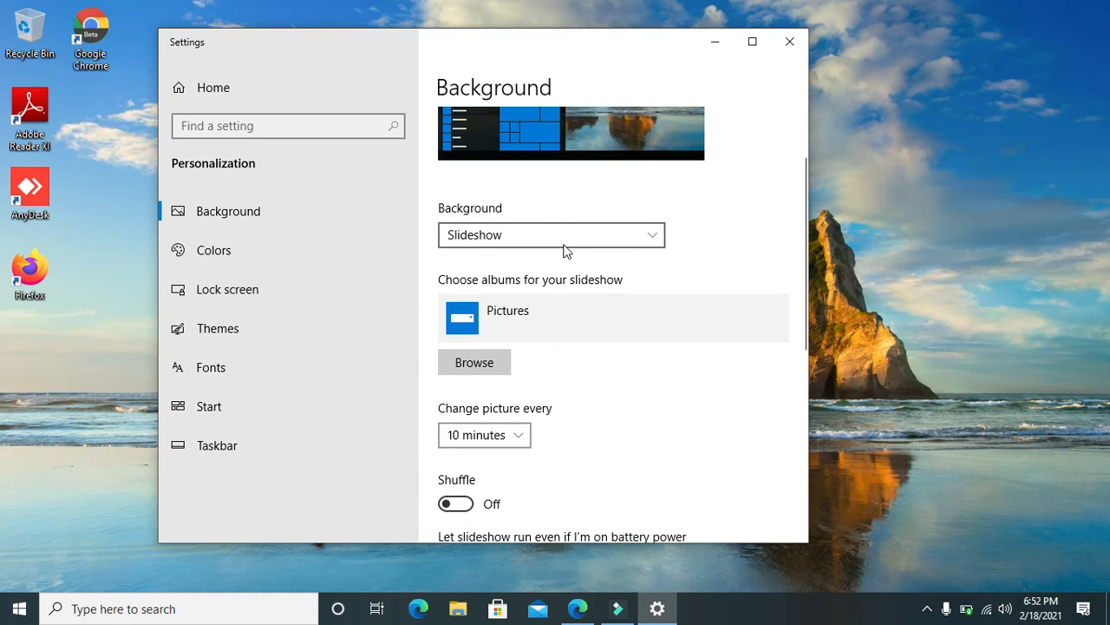
- Change the background type from Slideshow to Picture
left_click(551, 234)
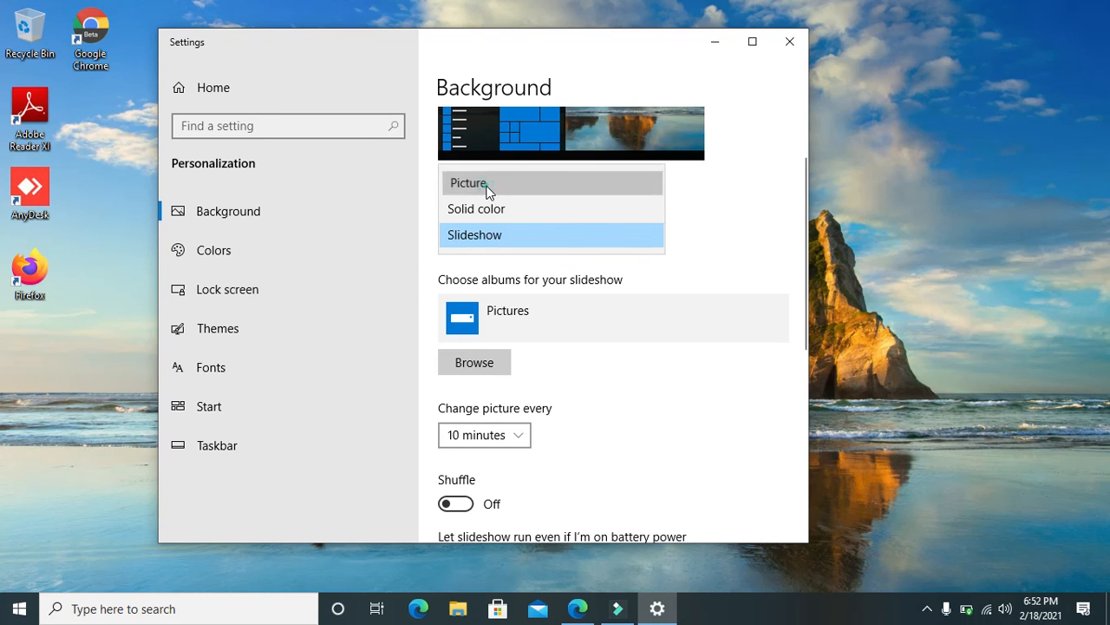
left_click(467, 182)
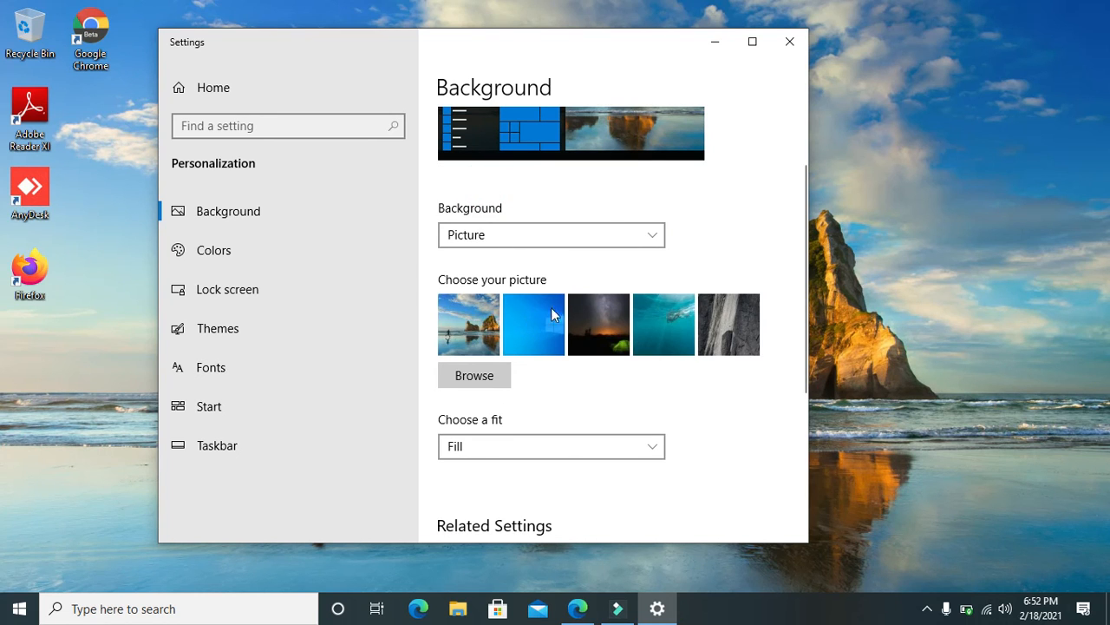
mouse_move(719, 340)
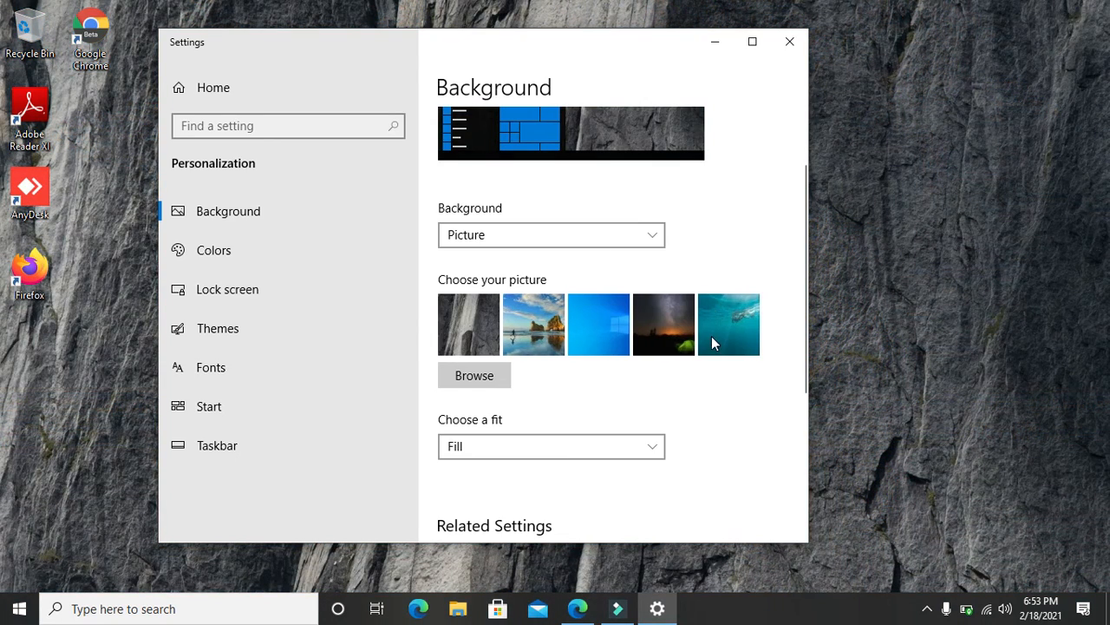
mouse_move(726, 347)
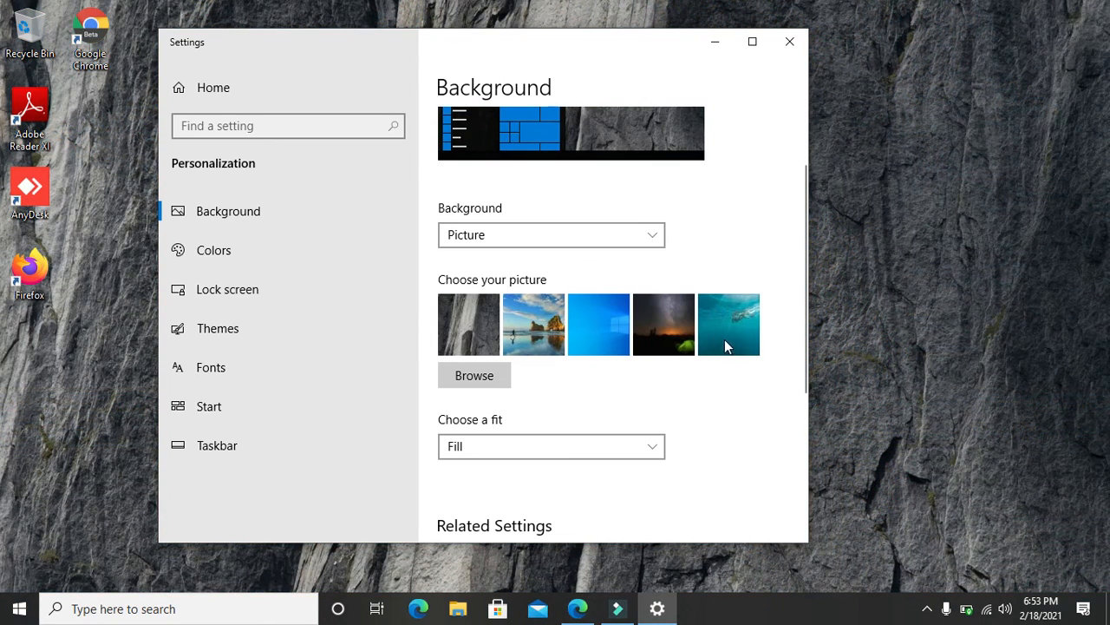
mouse_move(475, 324)
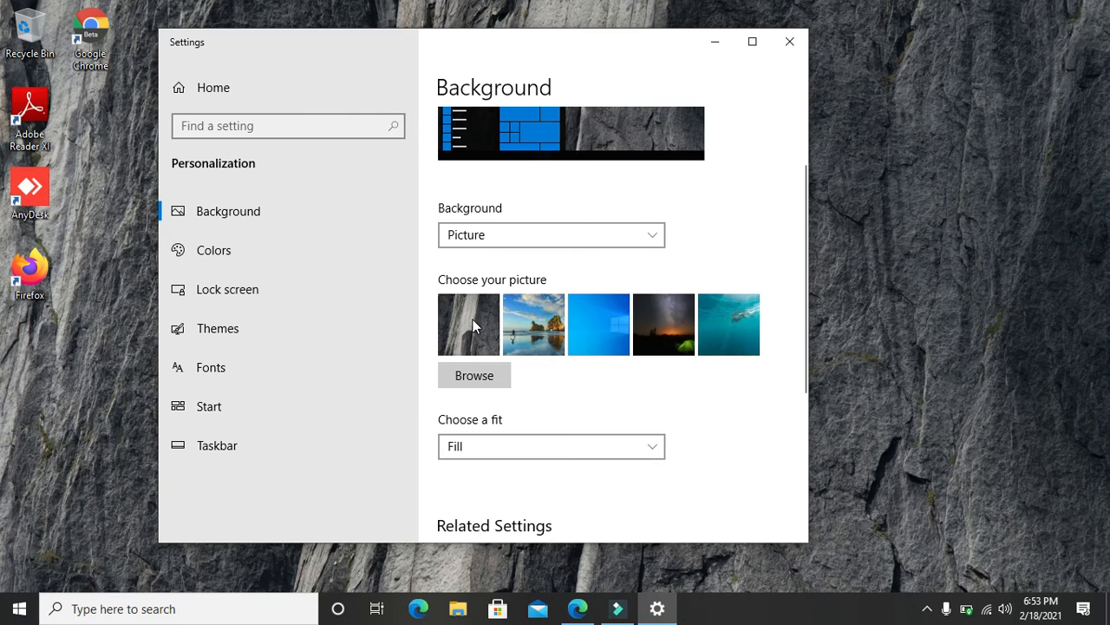
mouse_move(921, 314)
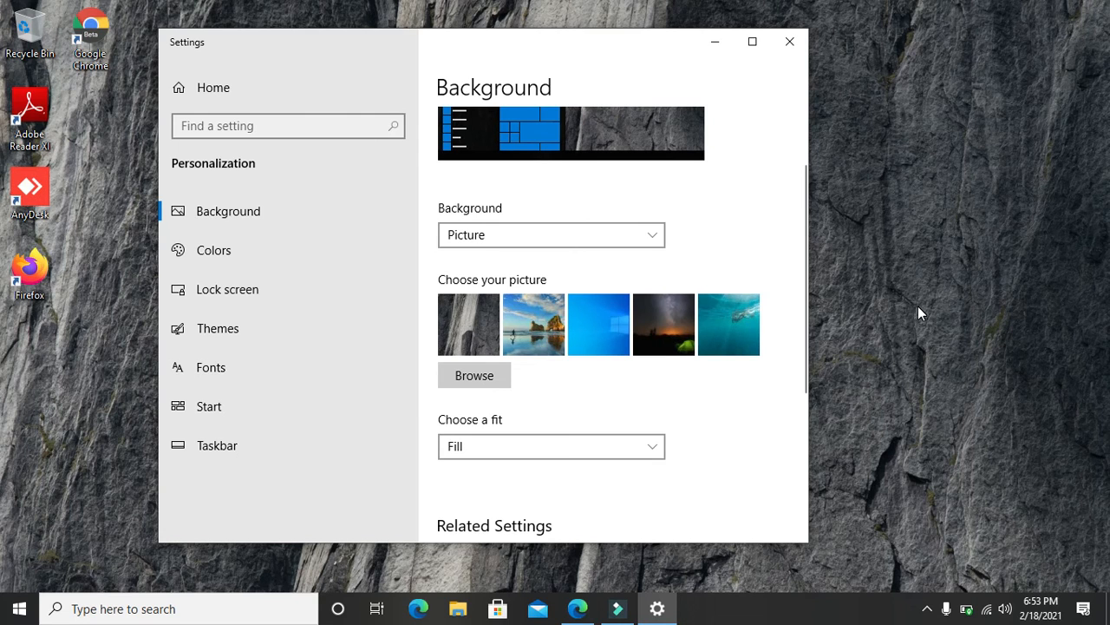
mouse_move(722, 213)
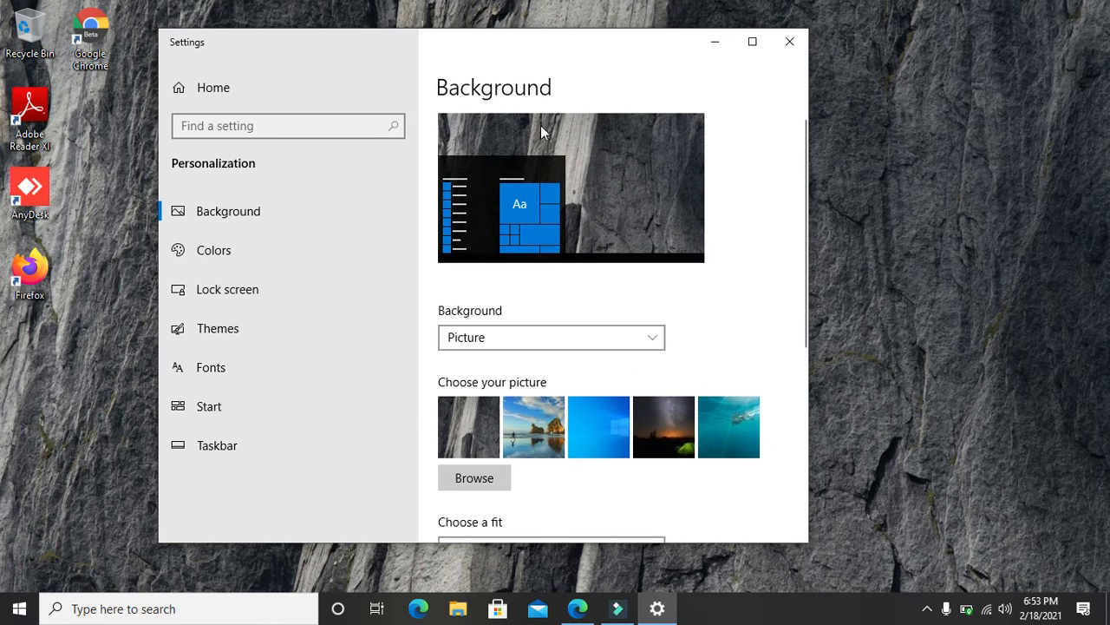
mouse_move(631, 174)
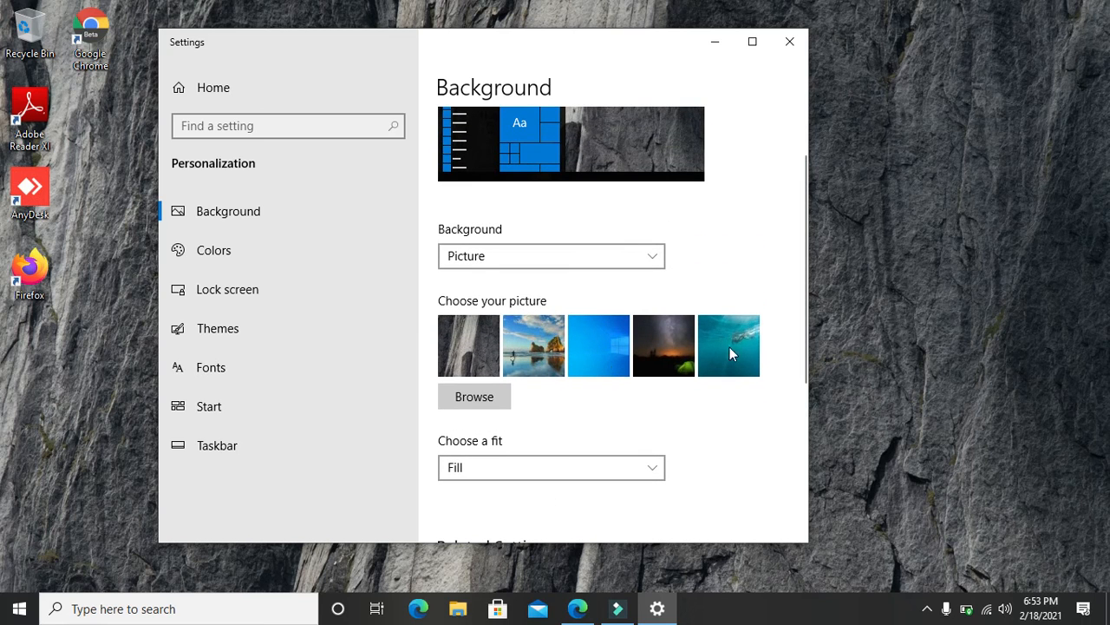
mouse_move(491, 413)
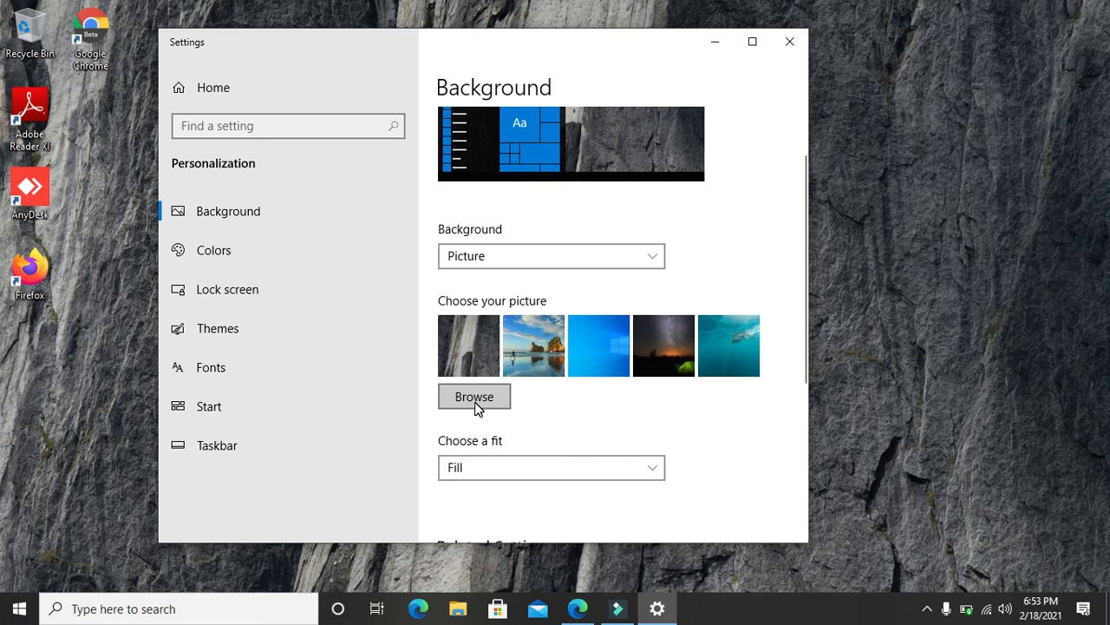
mouse_move(471, 410)
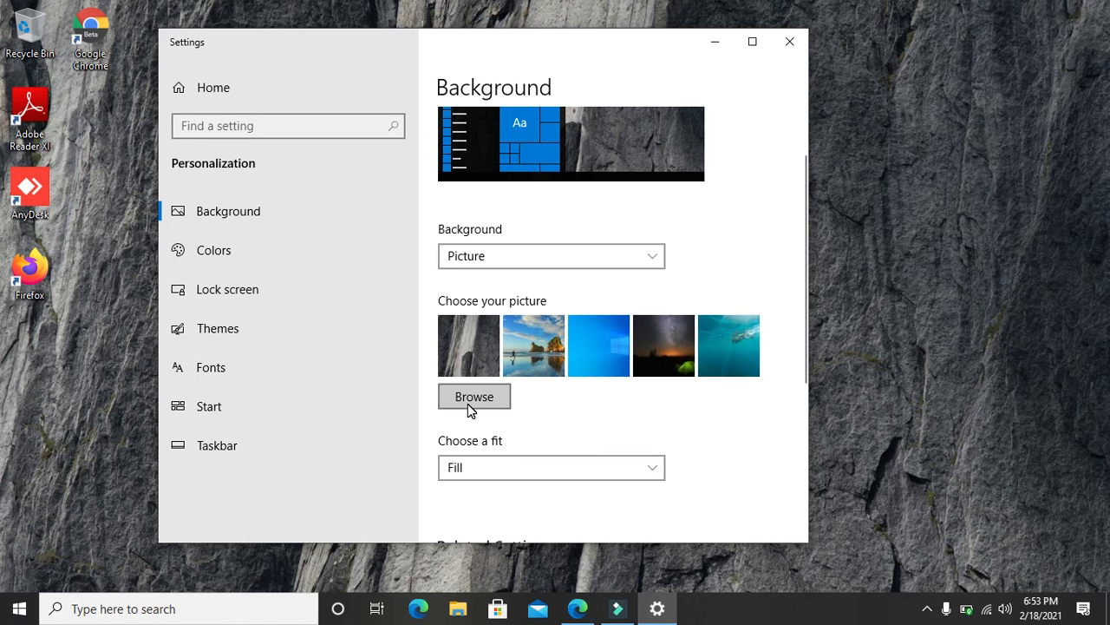
mouse_move(448, 347)
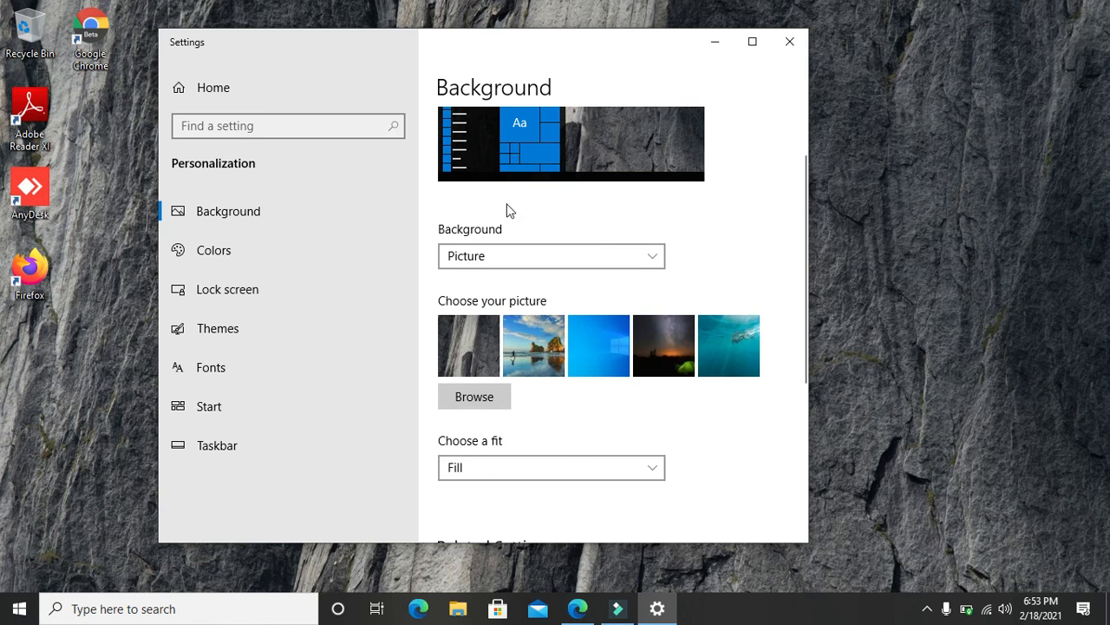
scroll("down", 3)
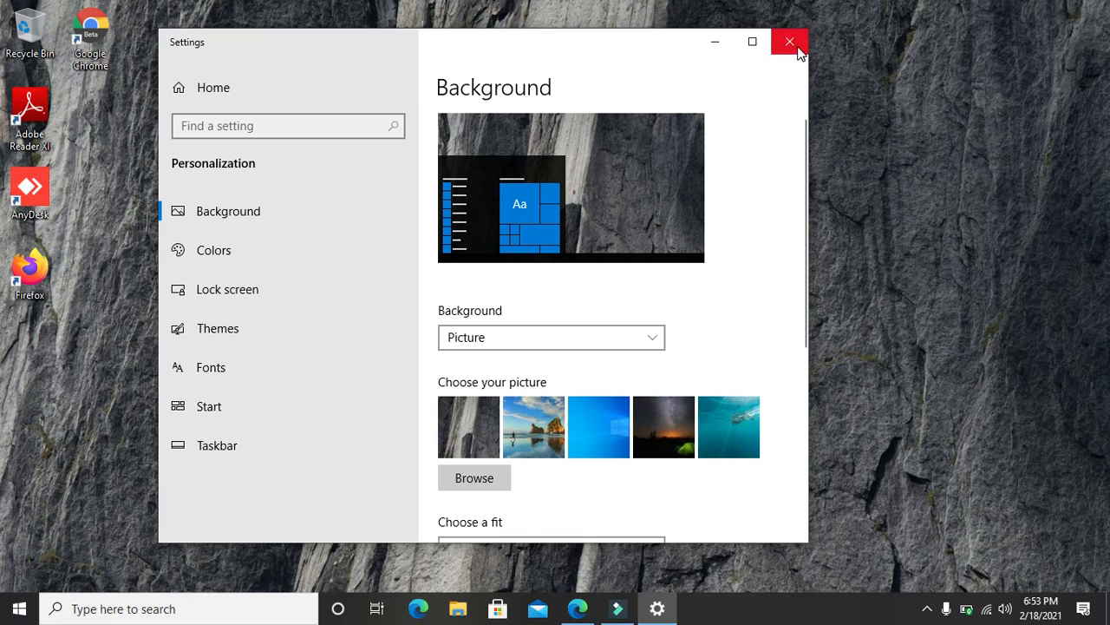
mouse_move(794, 50)
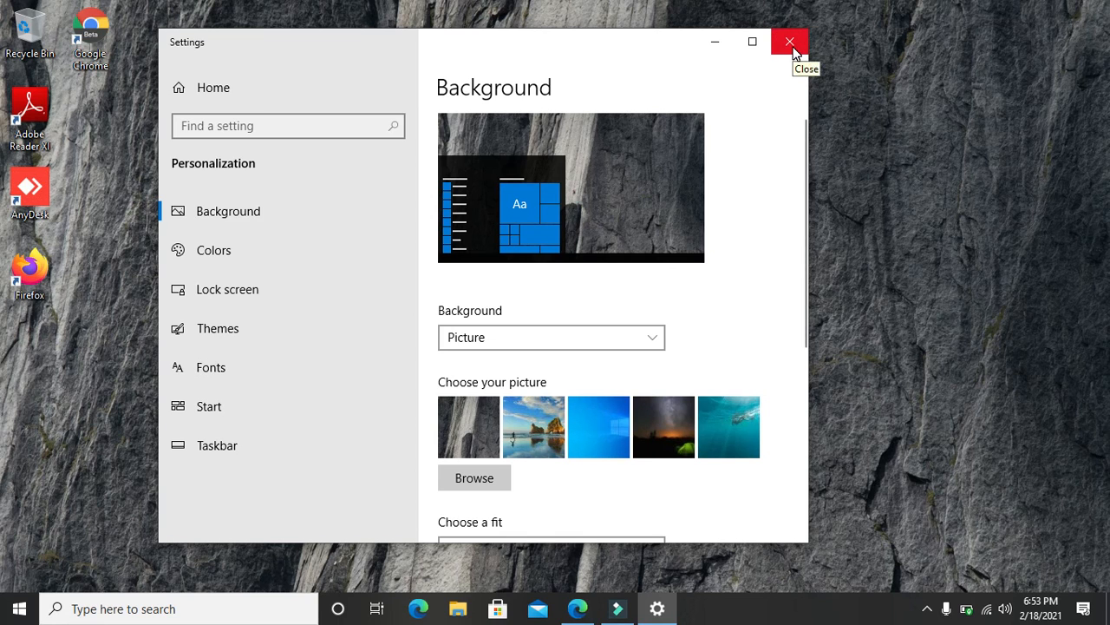
- Close the Settings window to reveal the rock-cliff climber wallpaper
left_click(786, 41)
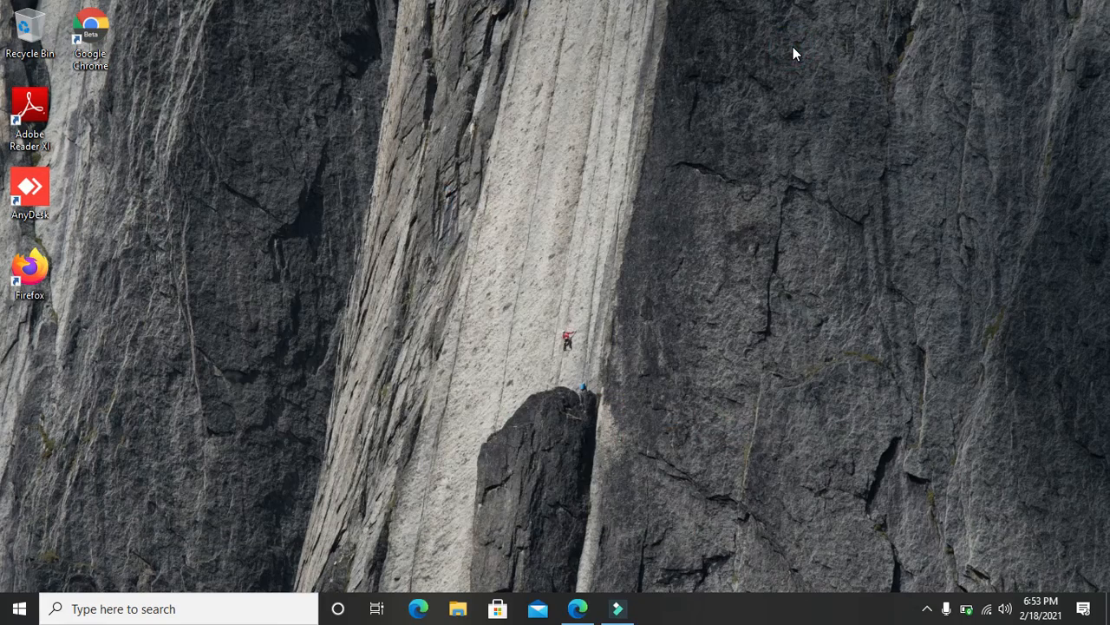